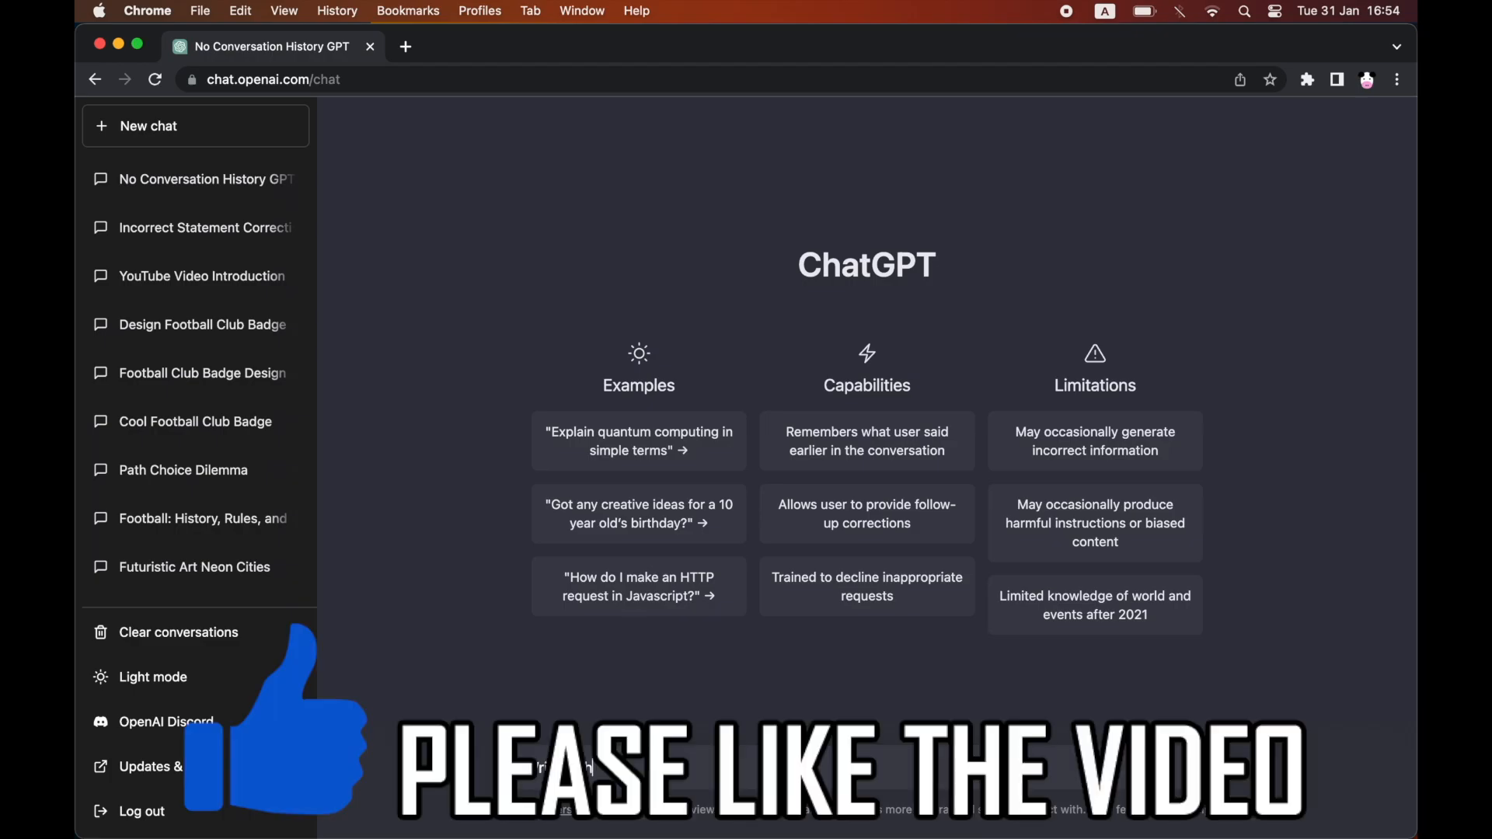
# - Ask ChatGPT to write a short YouTube video introduction in a new chat
pyautogui.write('Write a short YouTube video i')
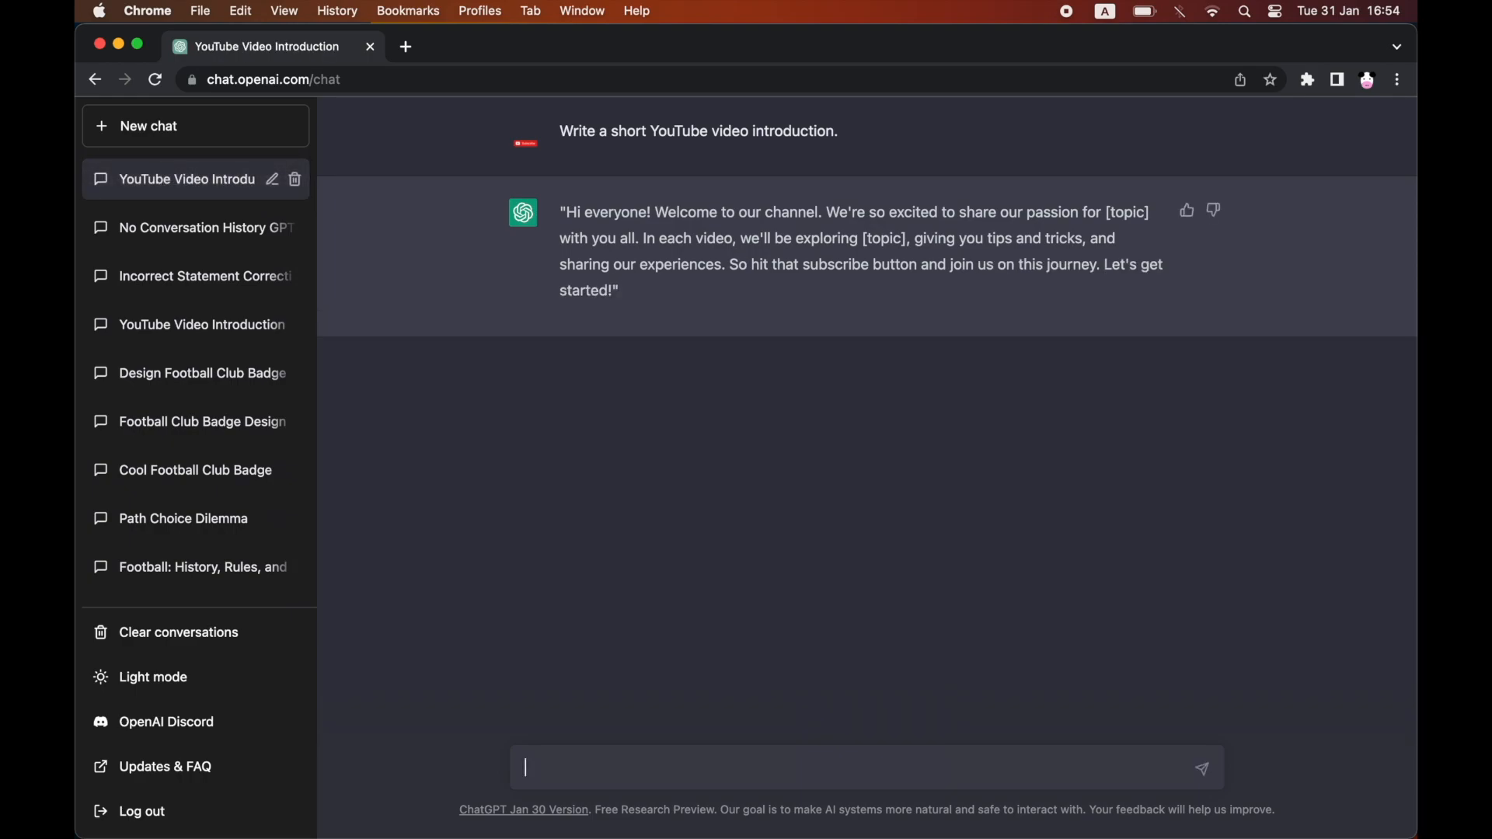
# - Ask 'How to see conversation history on ChatGPT' and get the reply that none is stored
pyautogui.write('How')
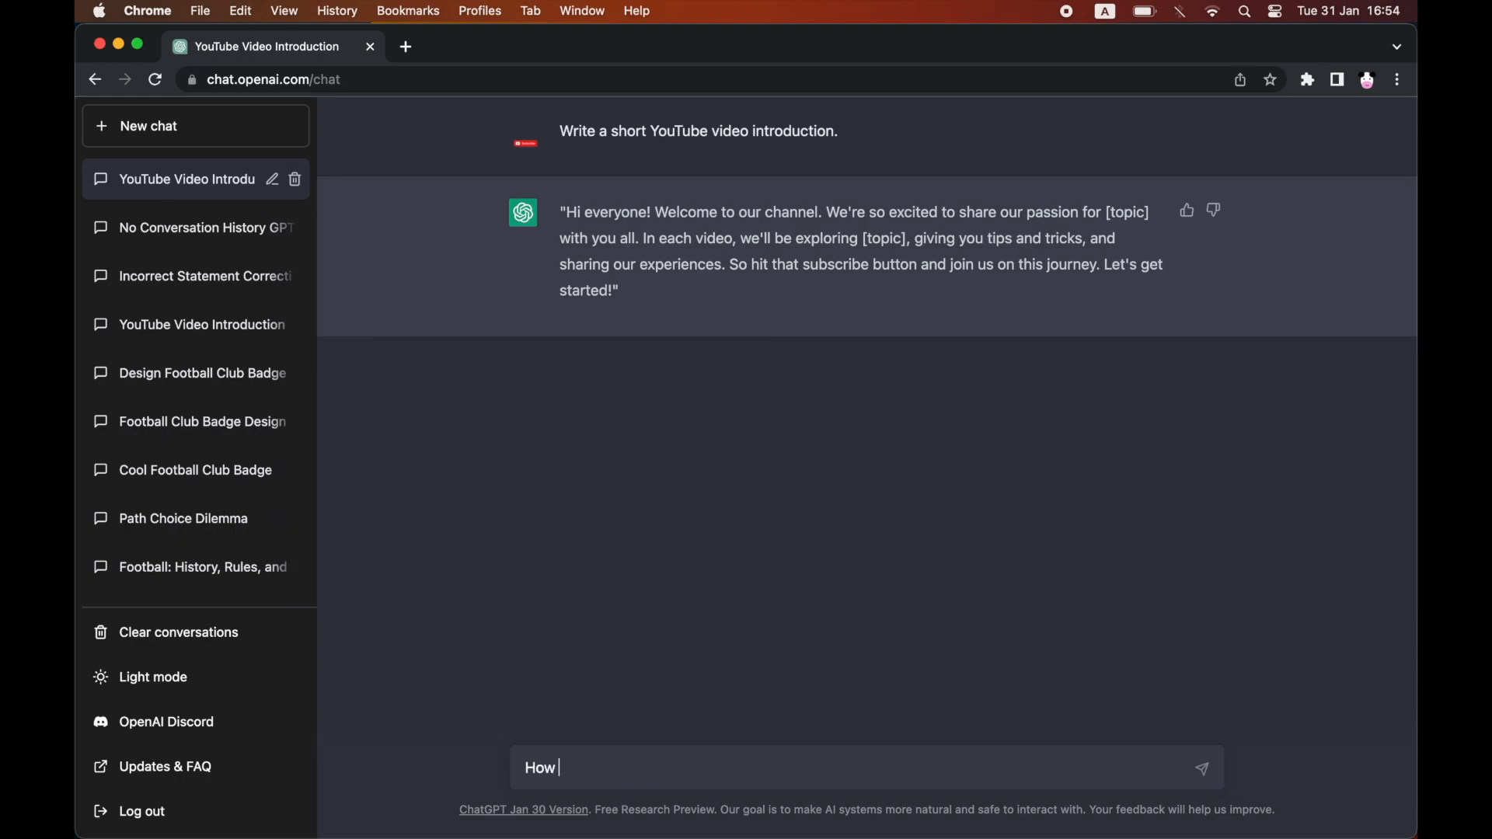
pyautogui.write('to see conver')
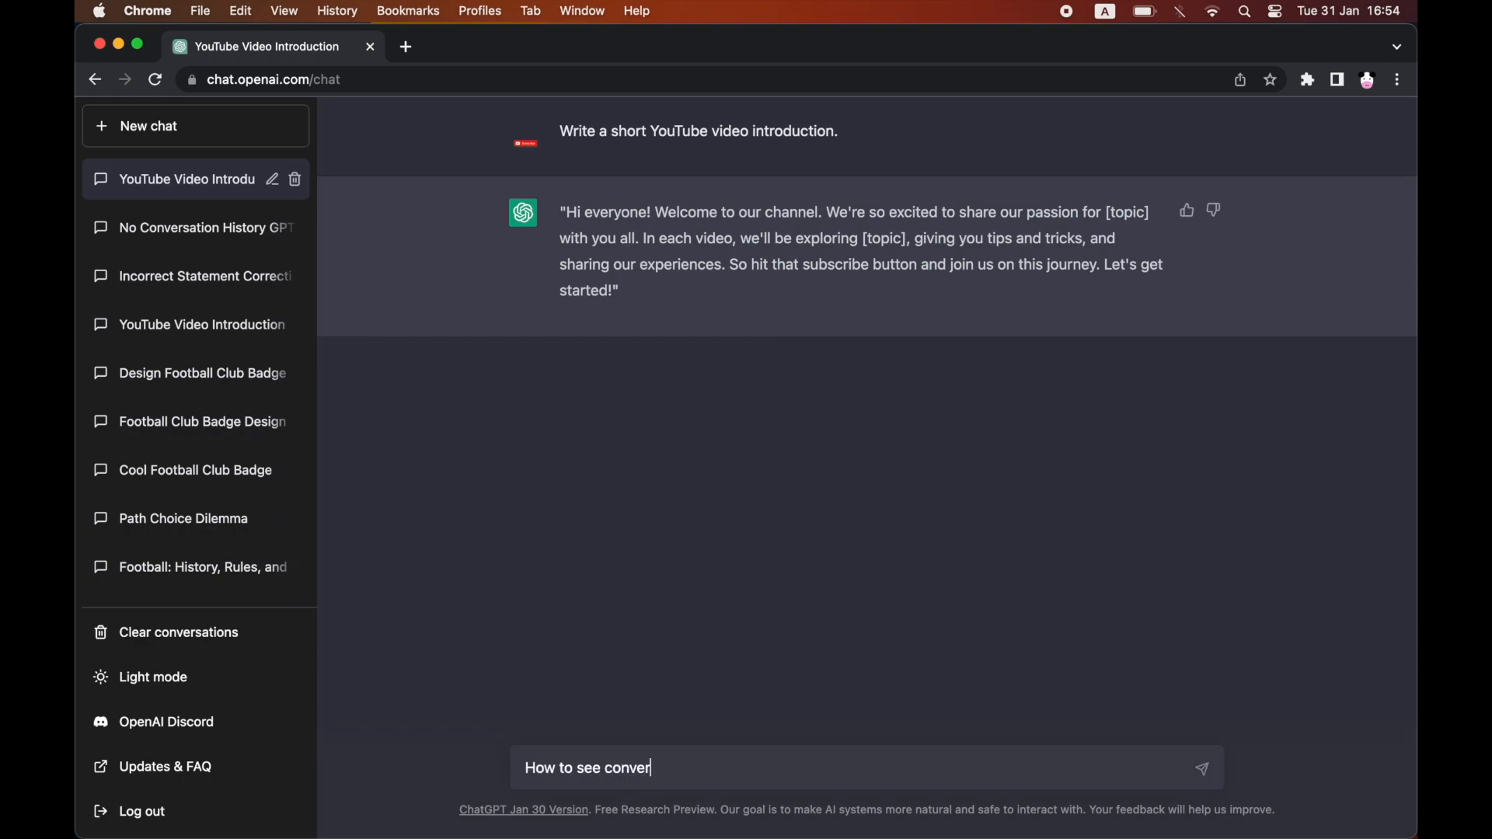
pyautogui.write('sation his')
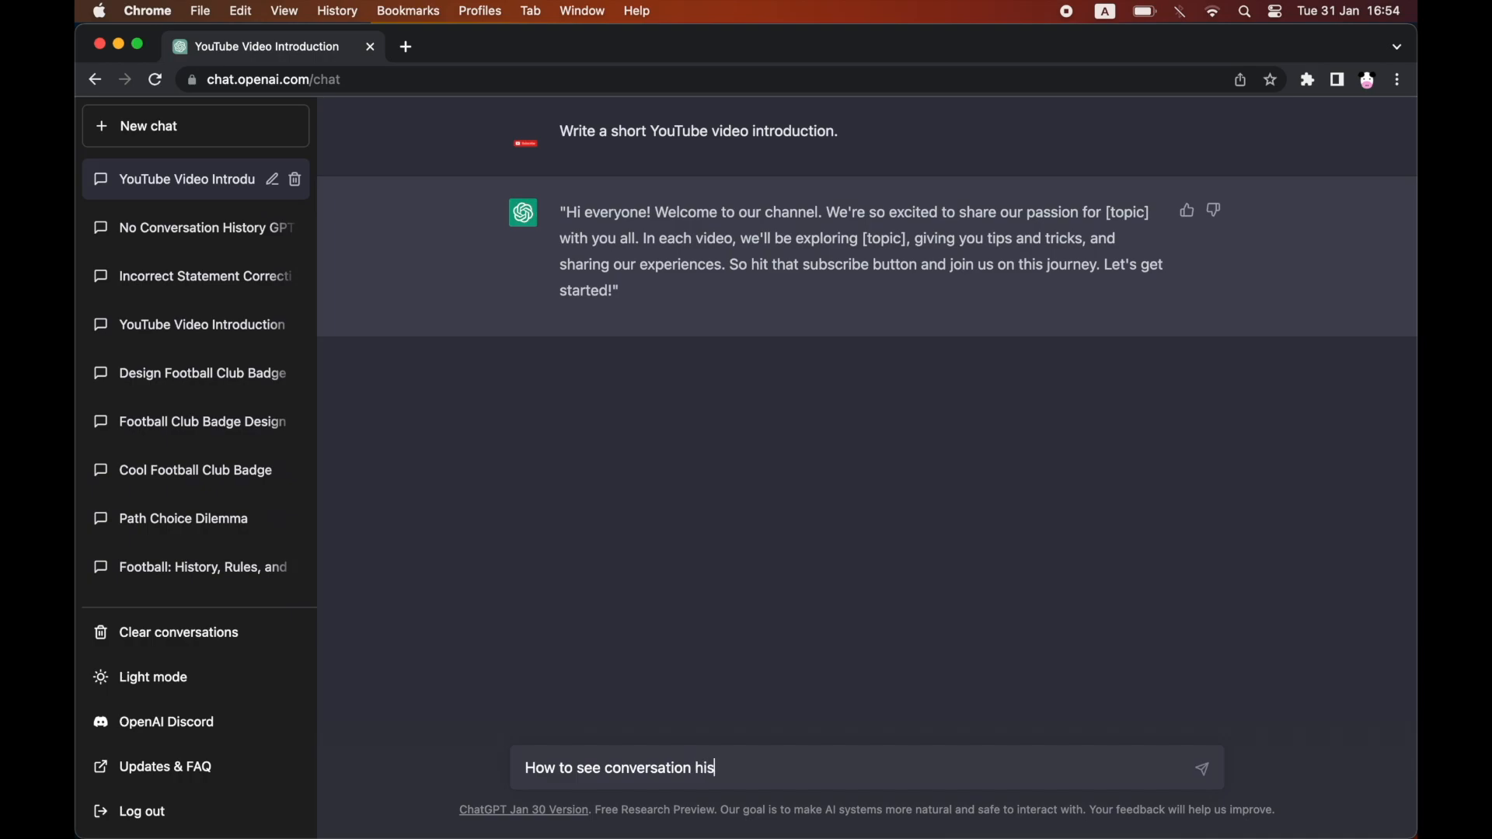
pyautogui.write('tory on Ch')
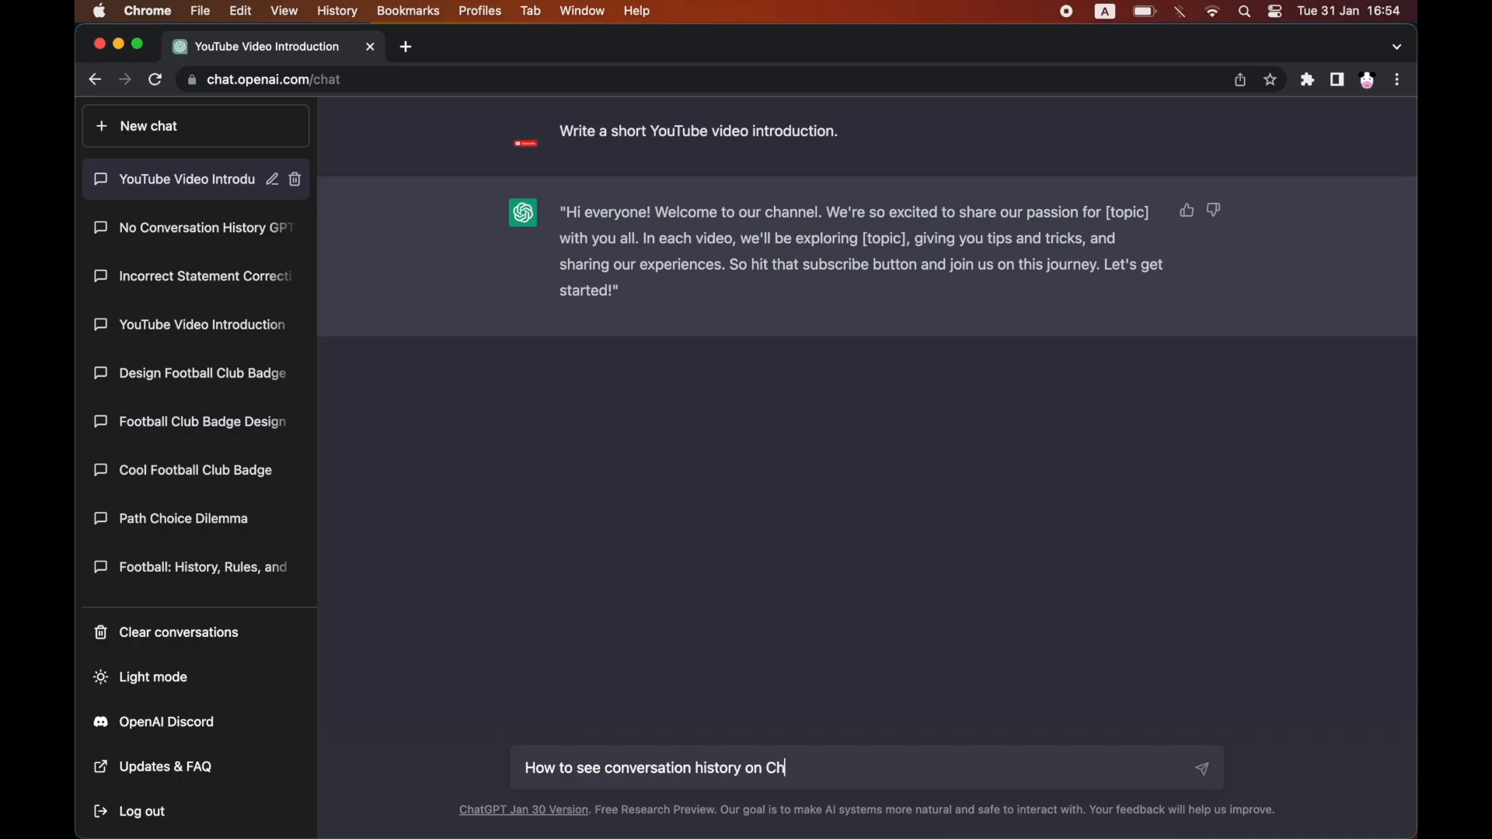
pyautogui.write('atGPT')
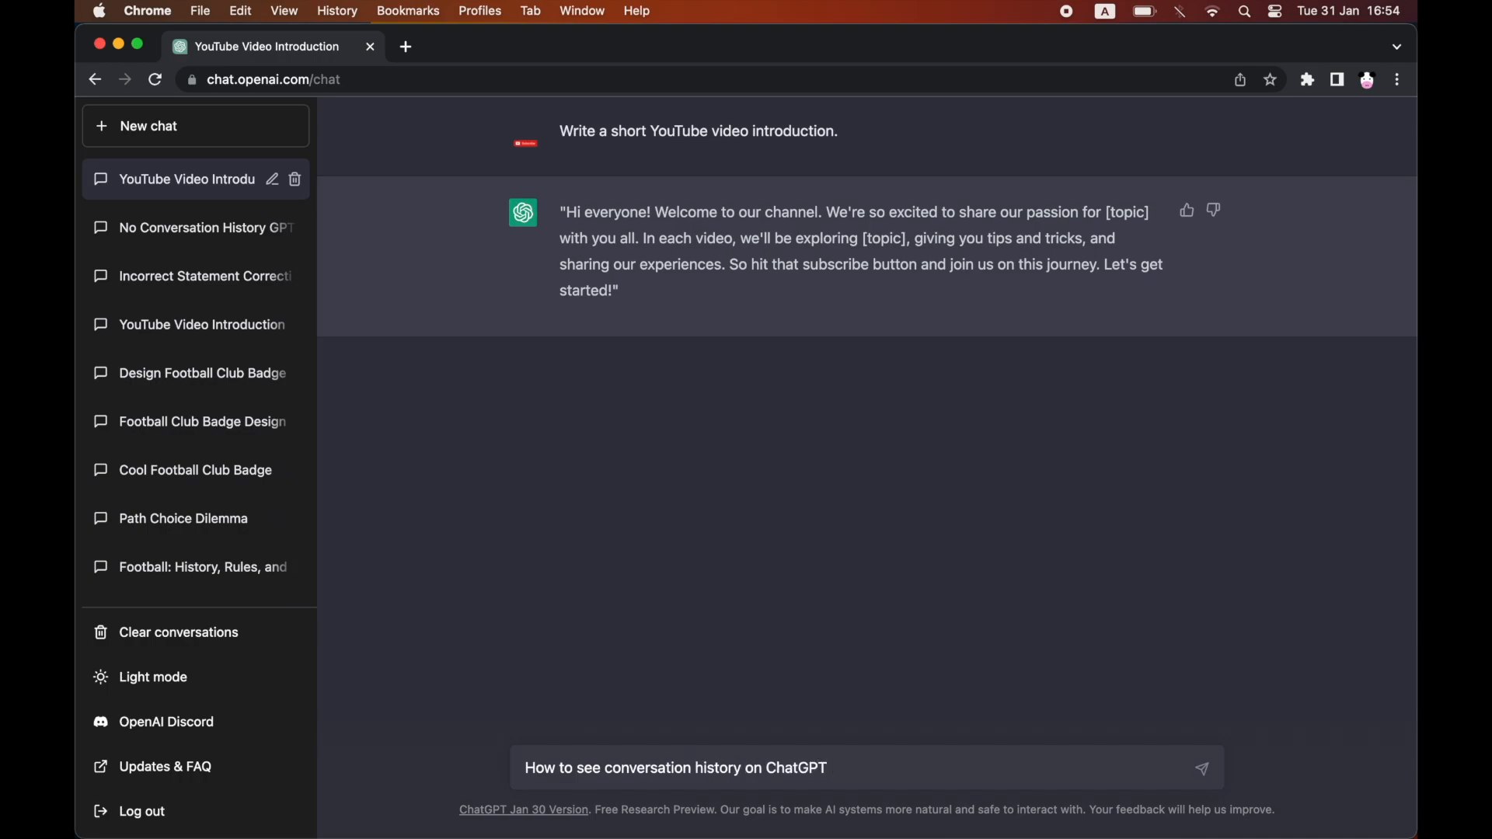
pyautogui.click(1202, 768)
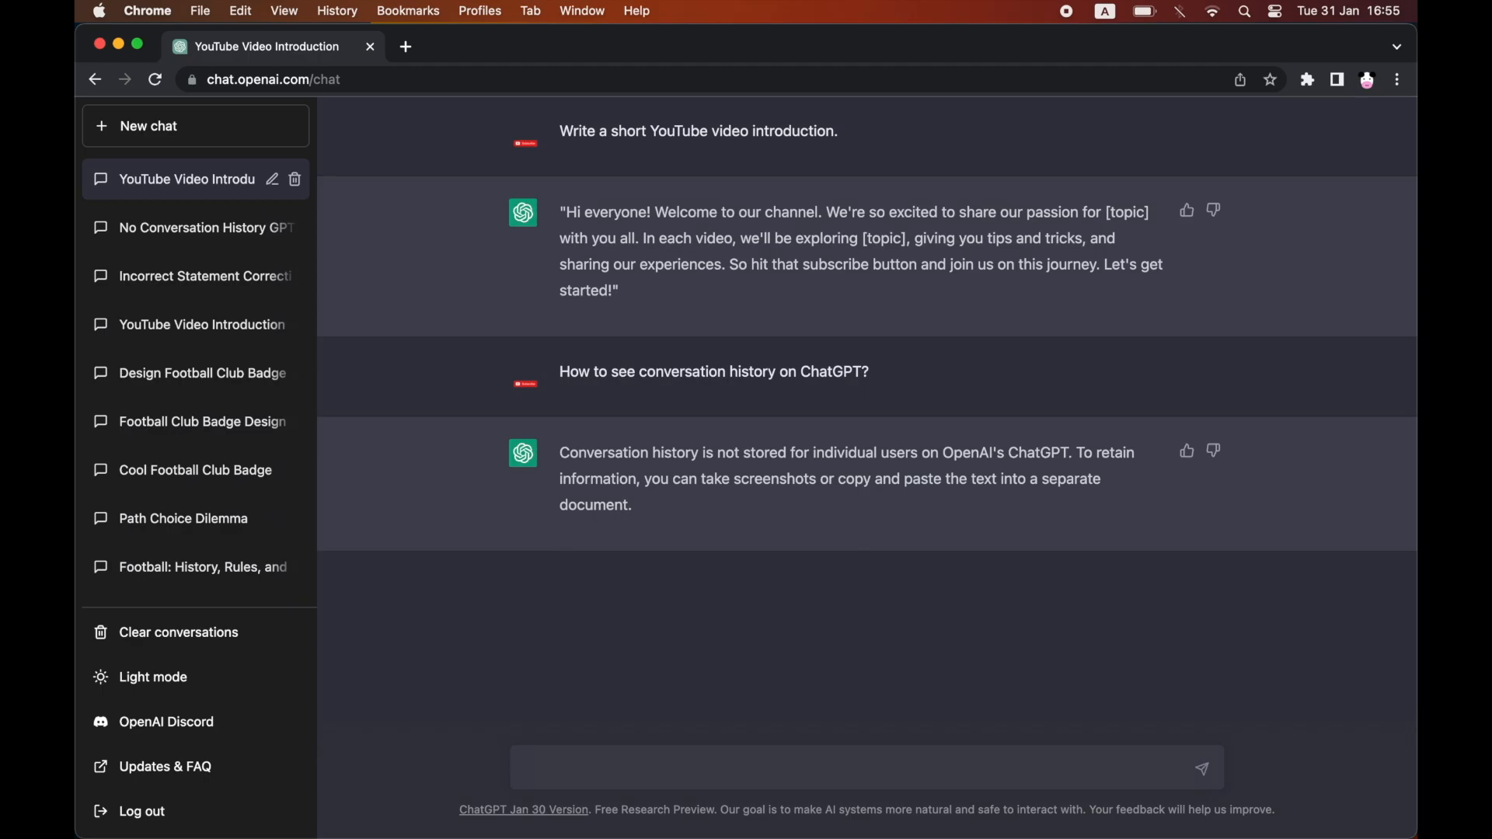
pyautogui.moveTo(386, 345)
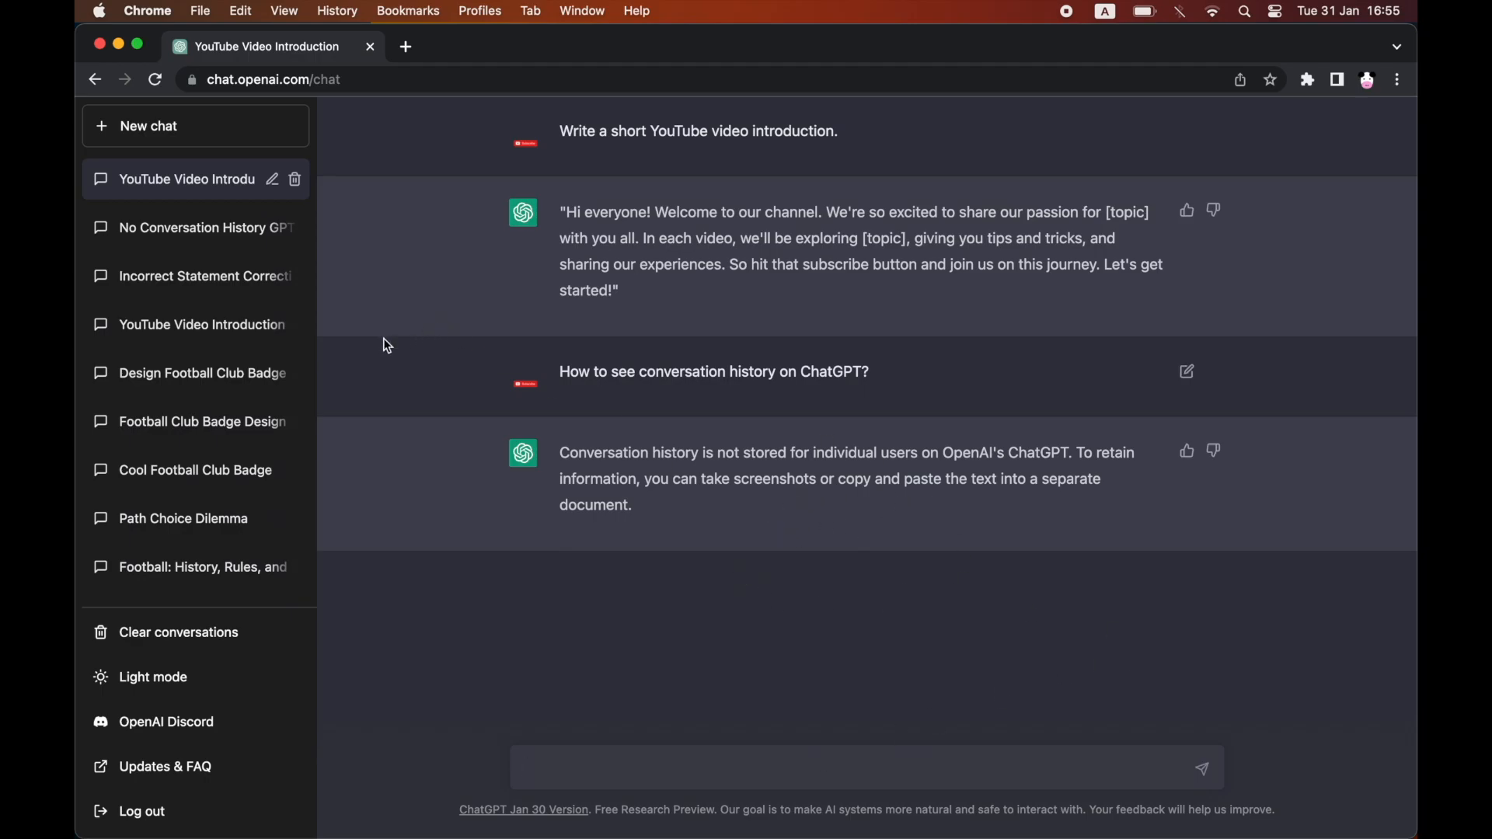
pyautogui.moveTo(207, 332)
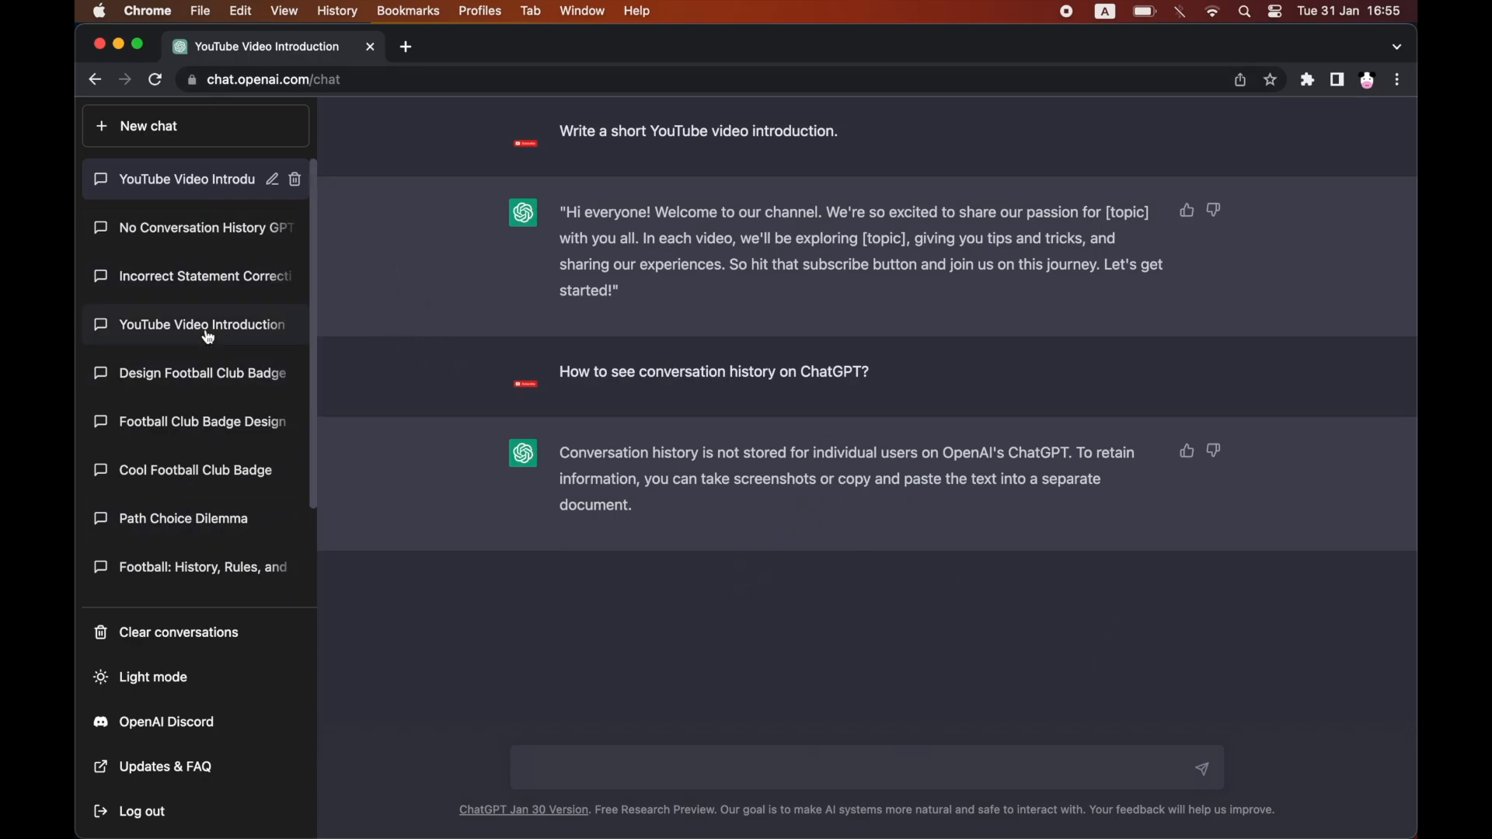
pyautogui.moveTo(196, 568)
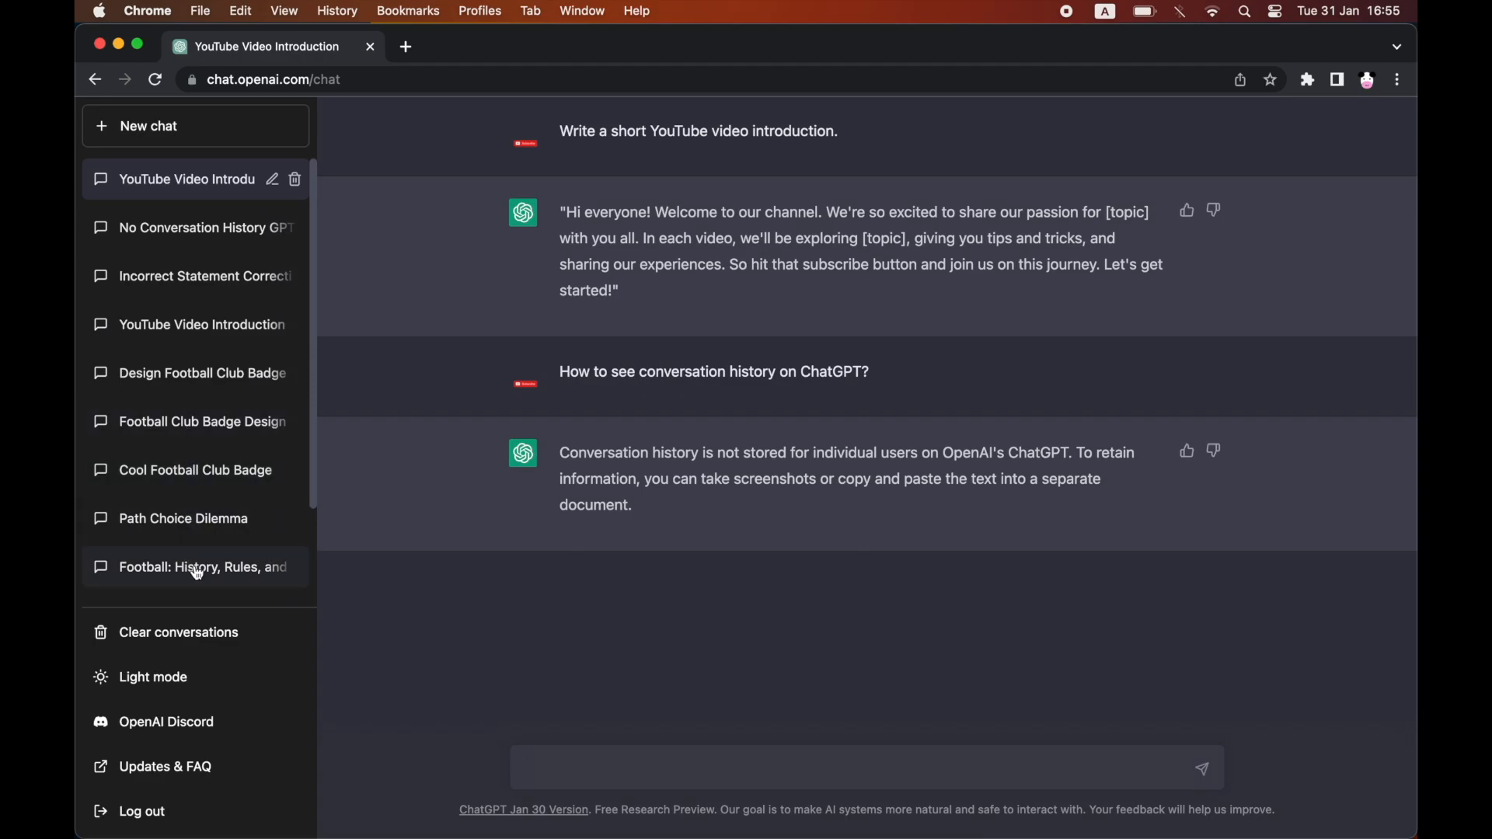
# - Reopen the earlier 'Football: History, Rules' chat from the sidebar and read through the essay
pyautogui.click(202, 565)
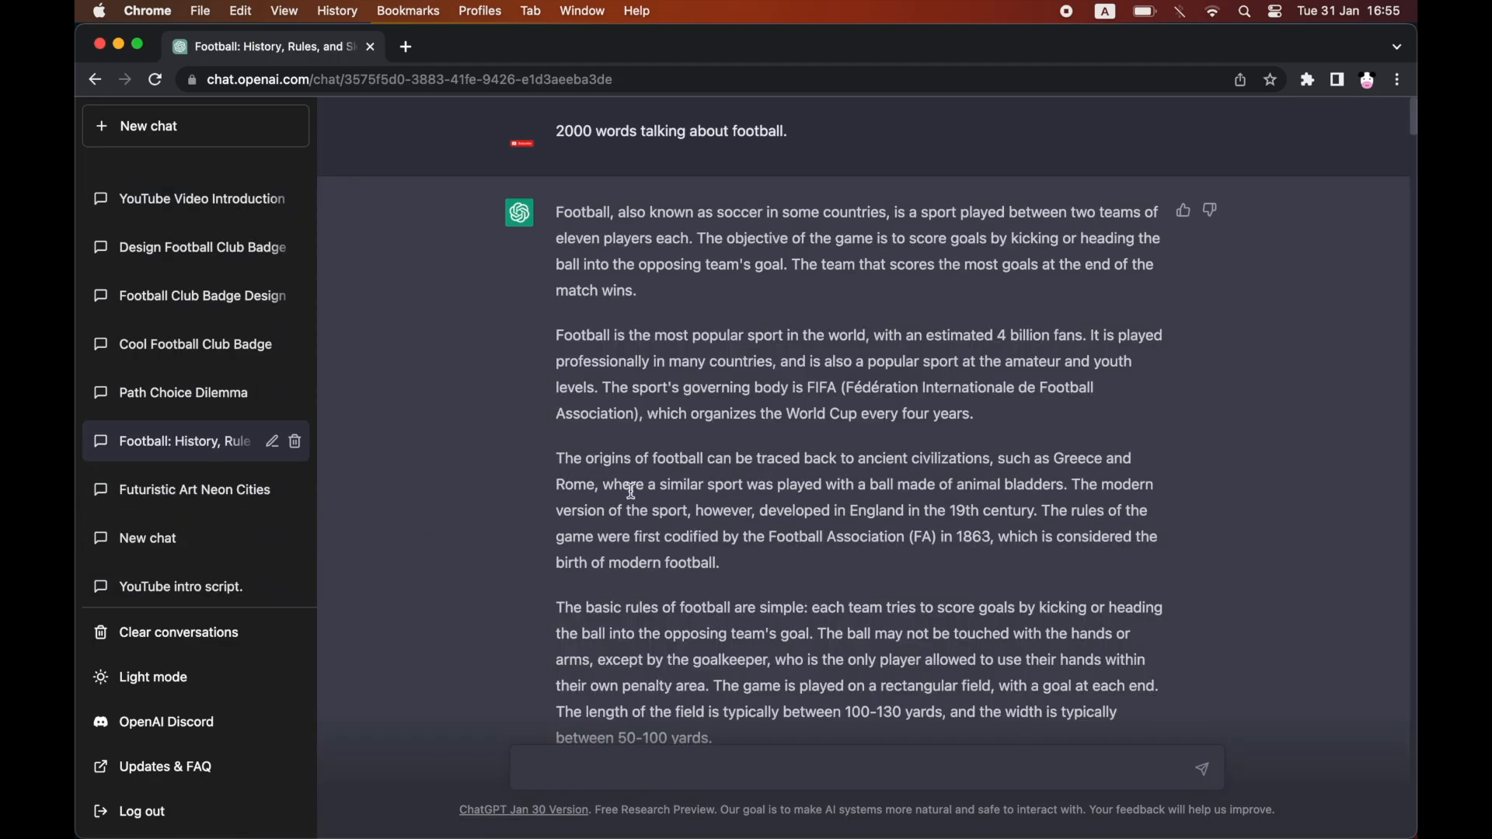
pyautogui.scroll(-3)
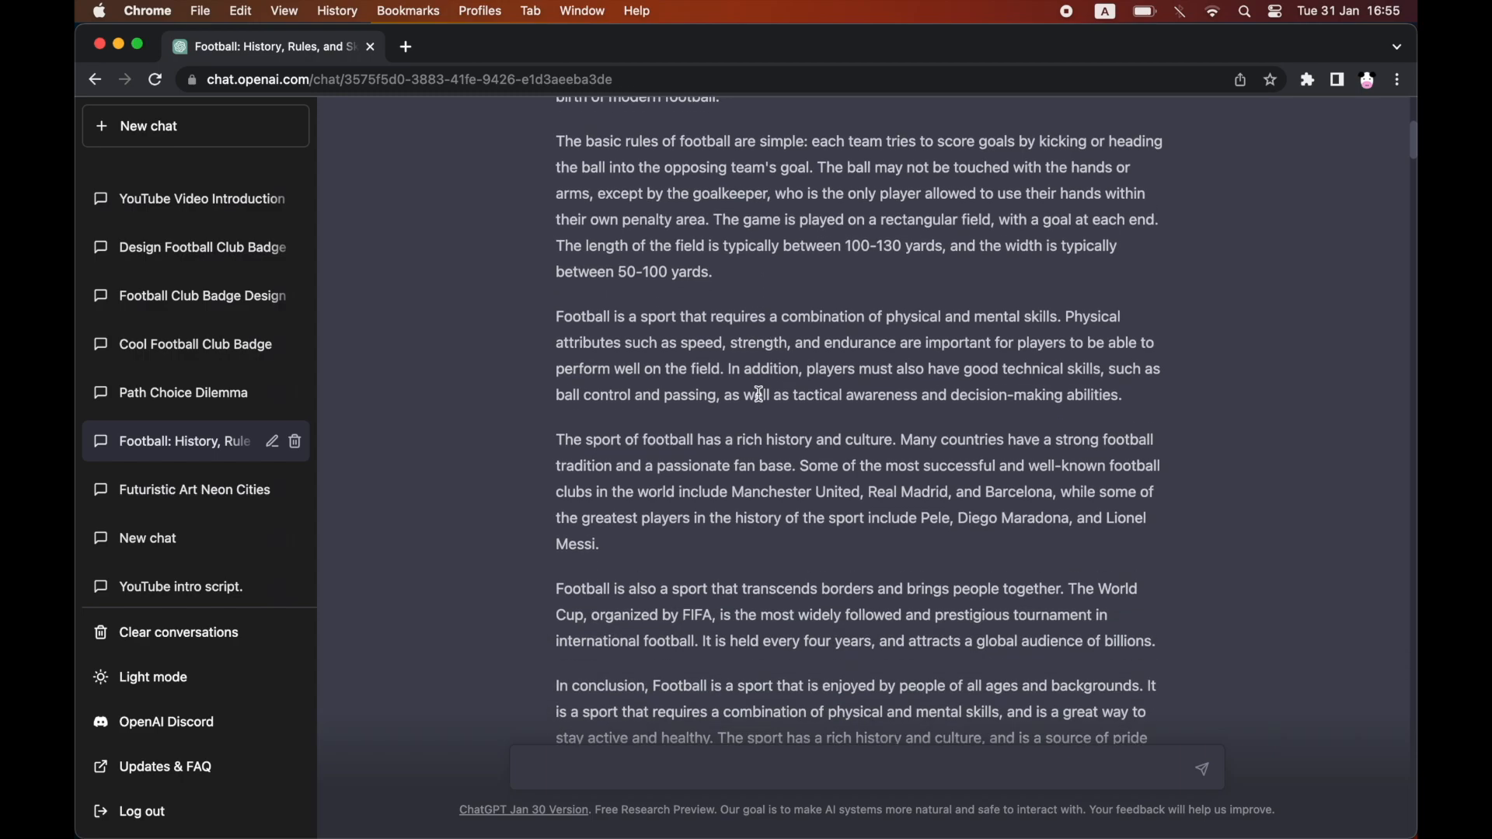
pyautogui.scroll(-3)
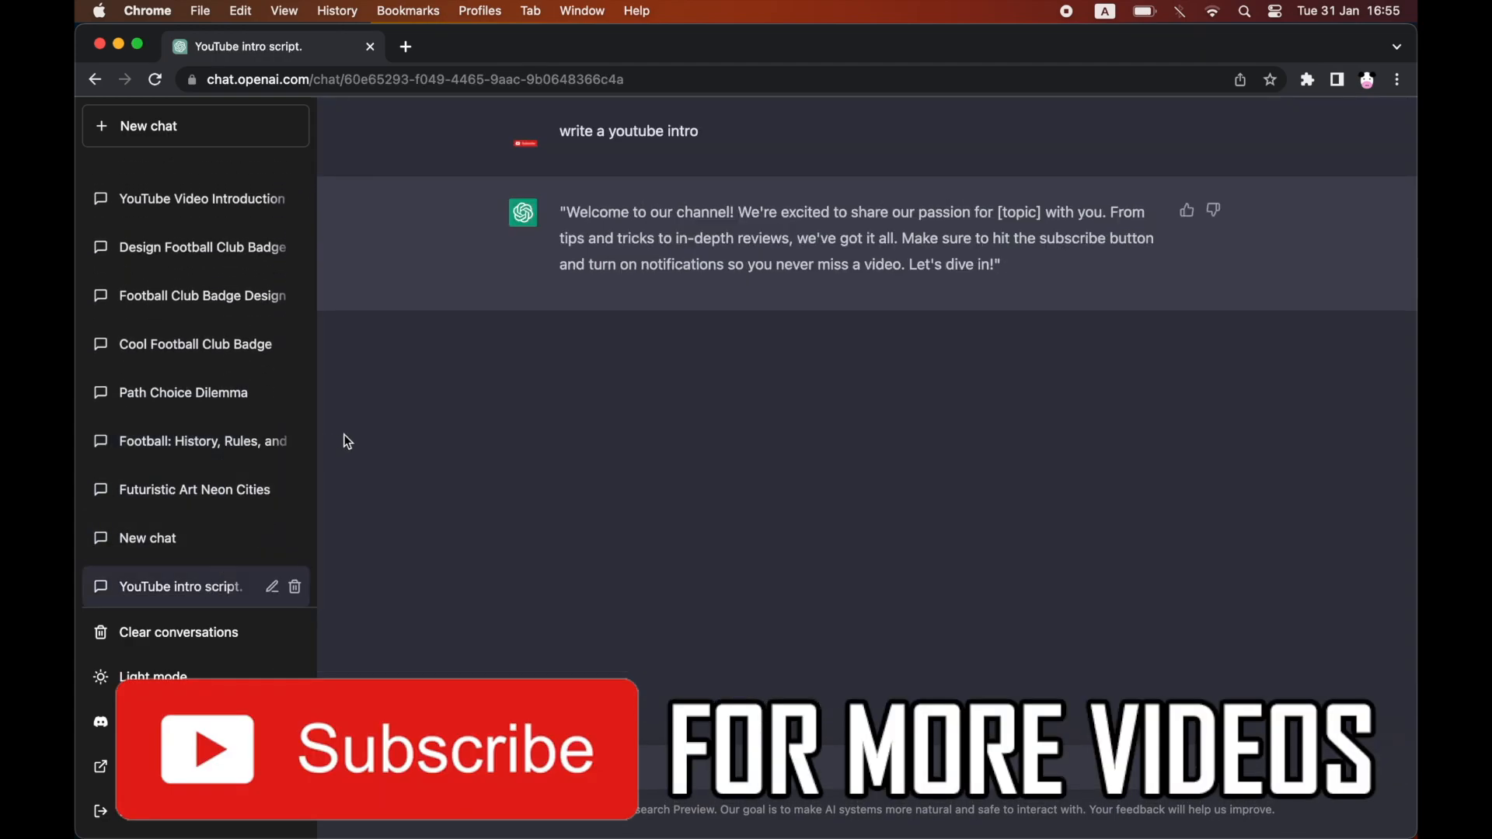
pyautogui.moveTo(171, 384)
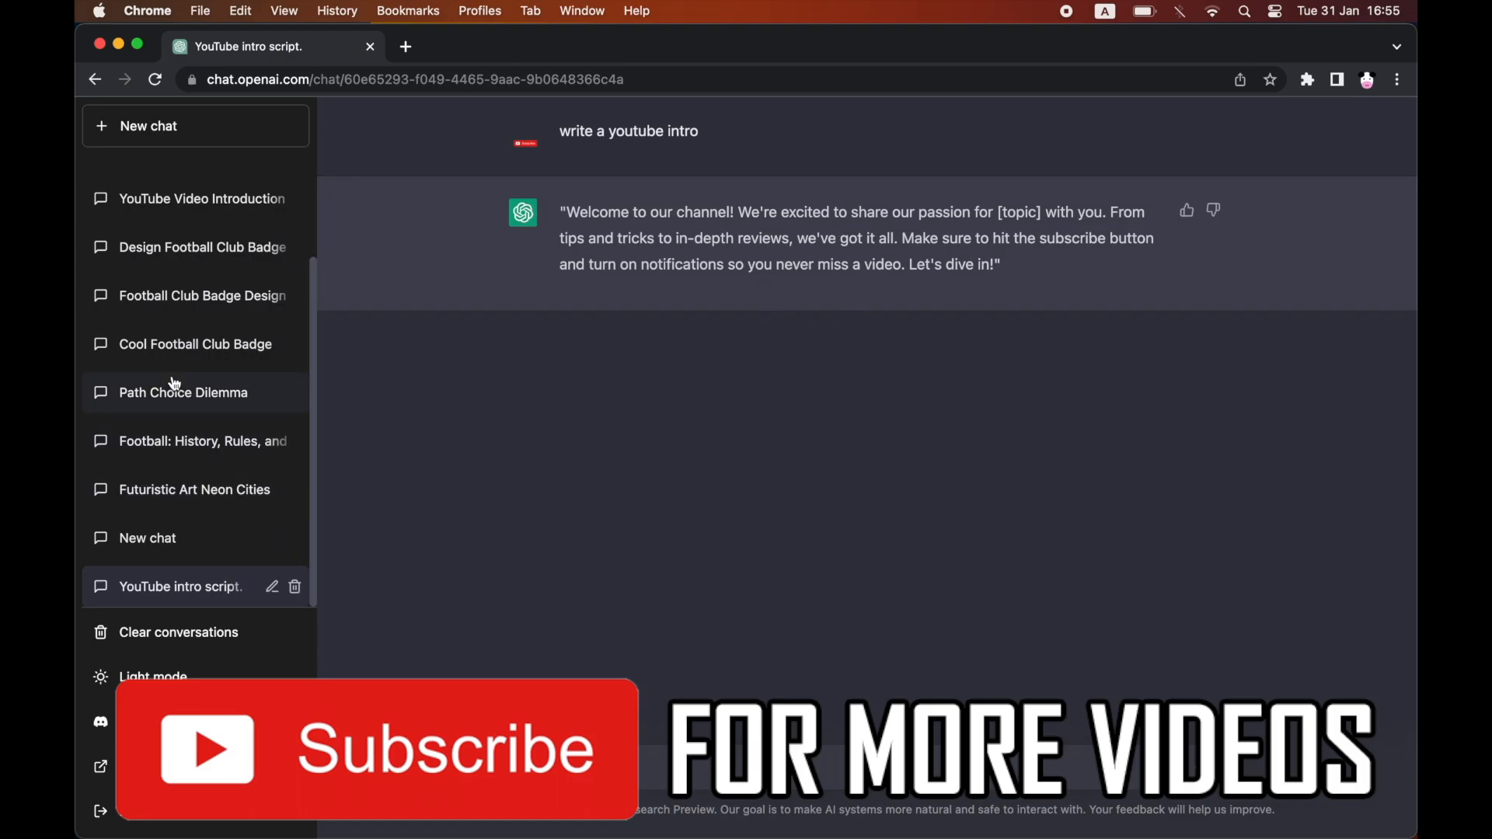